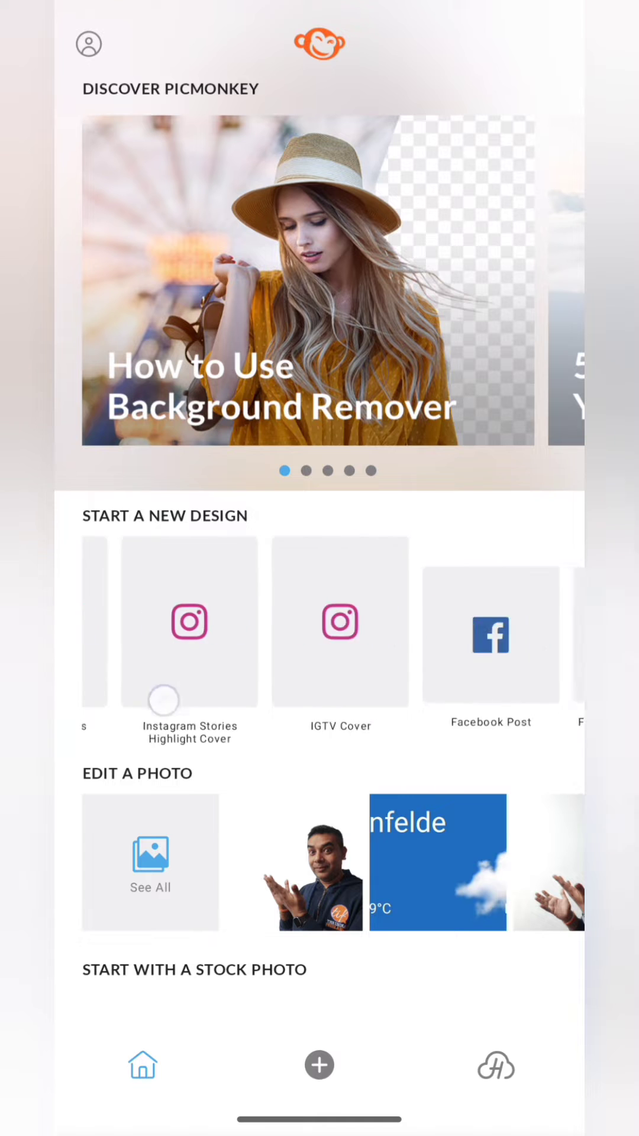
# Choose the YouTube thumbnail preset from Start a New Design to begin a blank canvas
pyautogui.hscroll(-3)
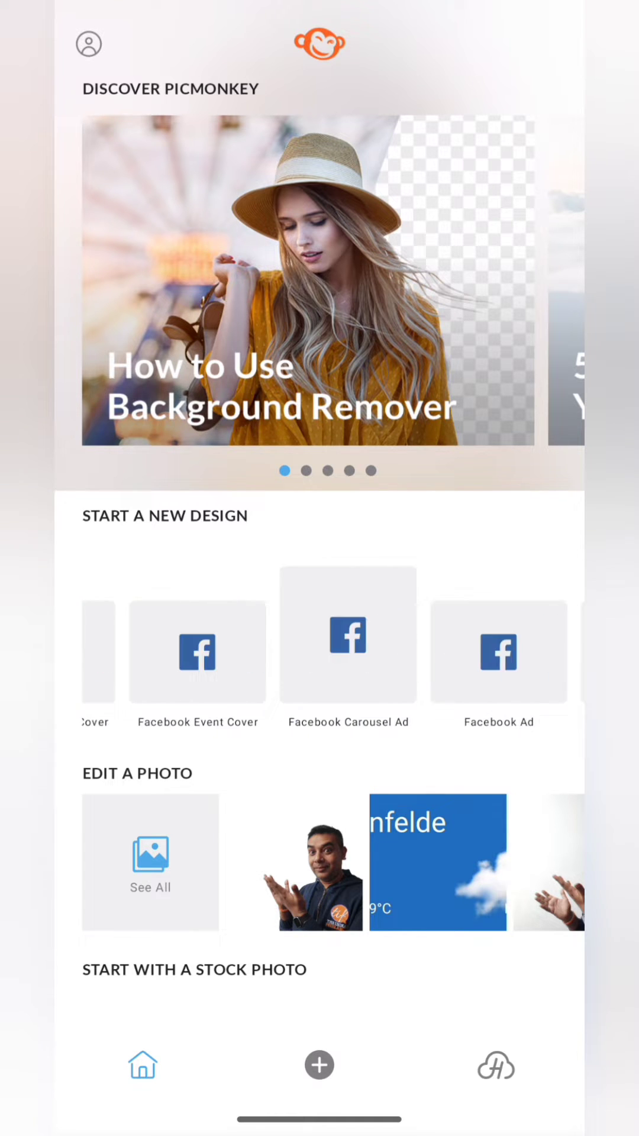
pyautogui.hscroll(-3)
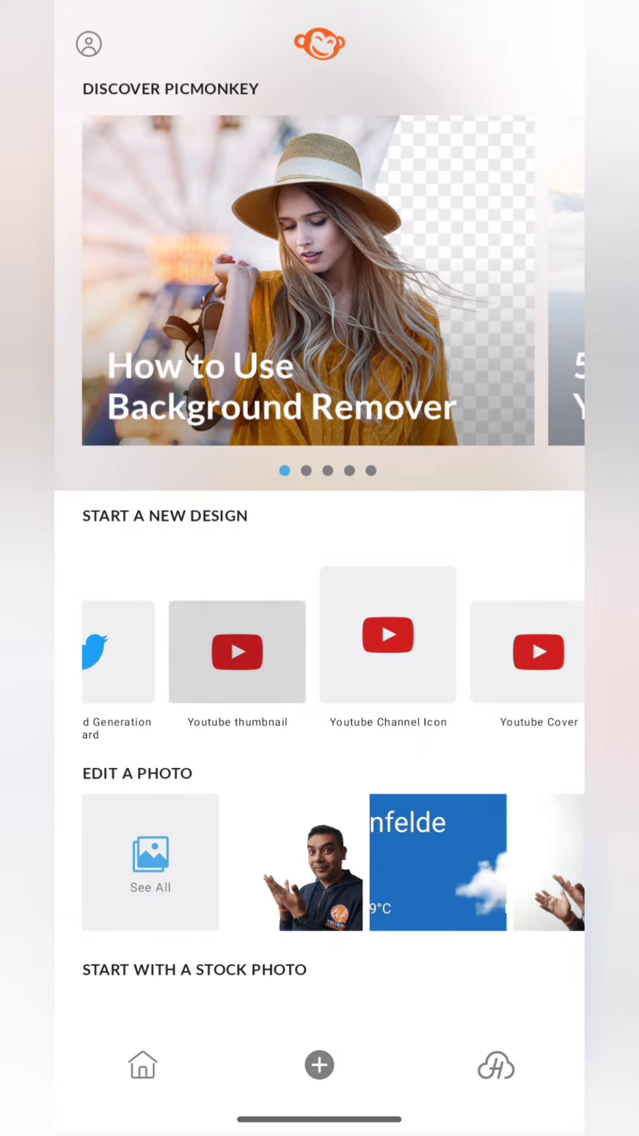
pyautogui.click(319, 1064)
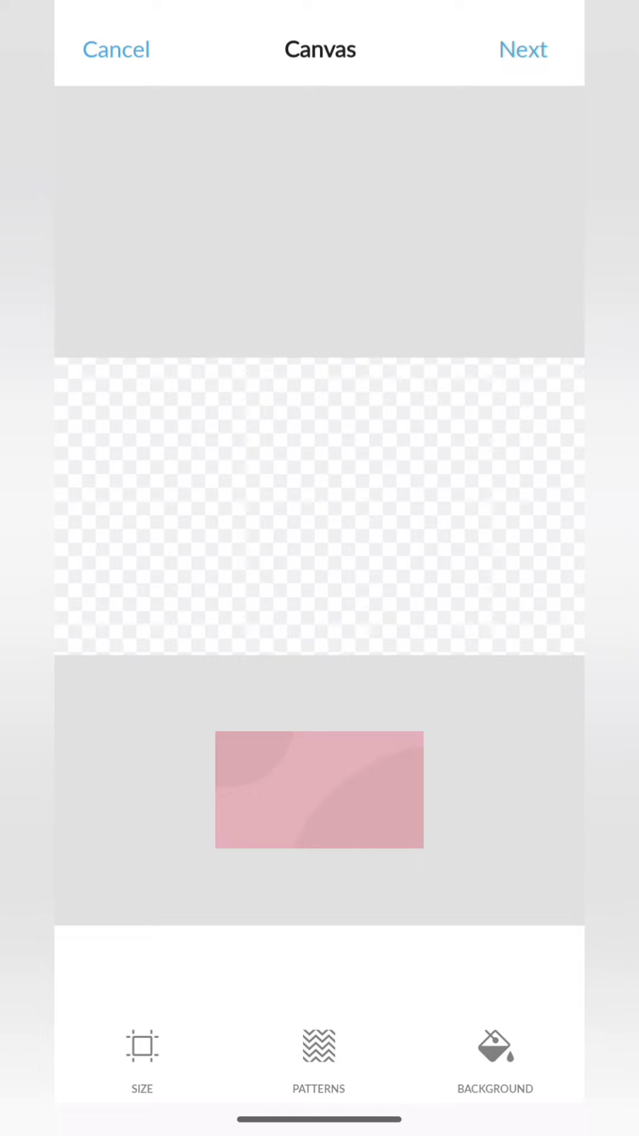
# Apply the Mulholland red swatch as the canvas background and confirm it
pyautogui.click(495, 1047)
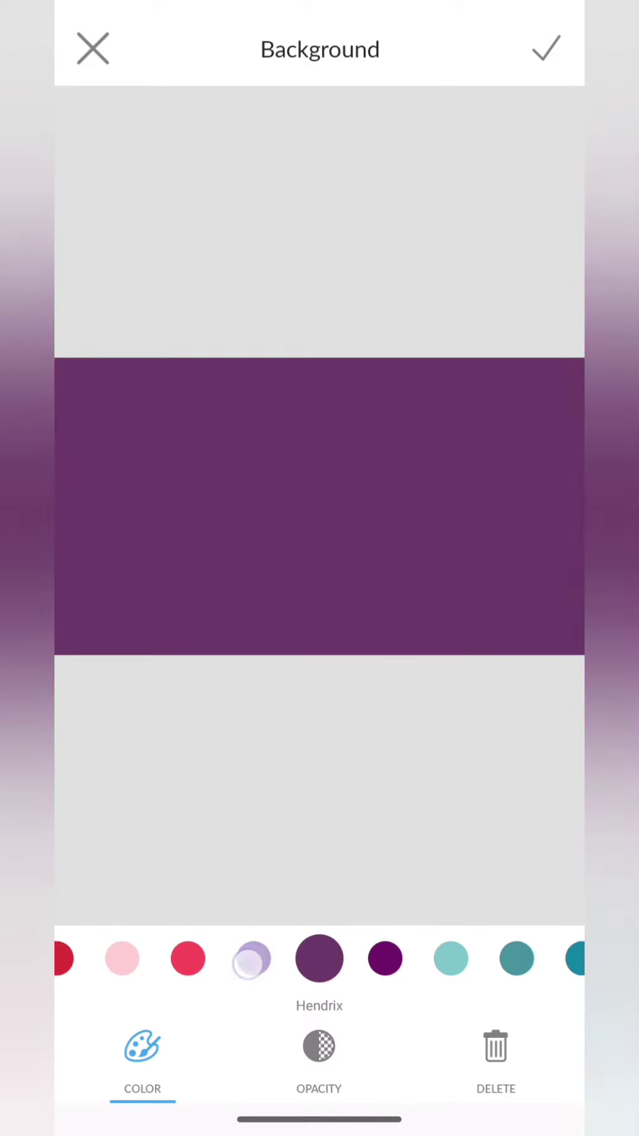
pyautogui.click(318, 957)
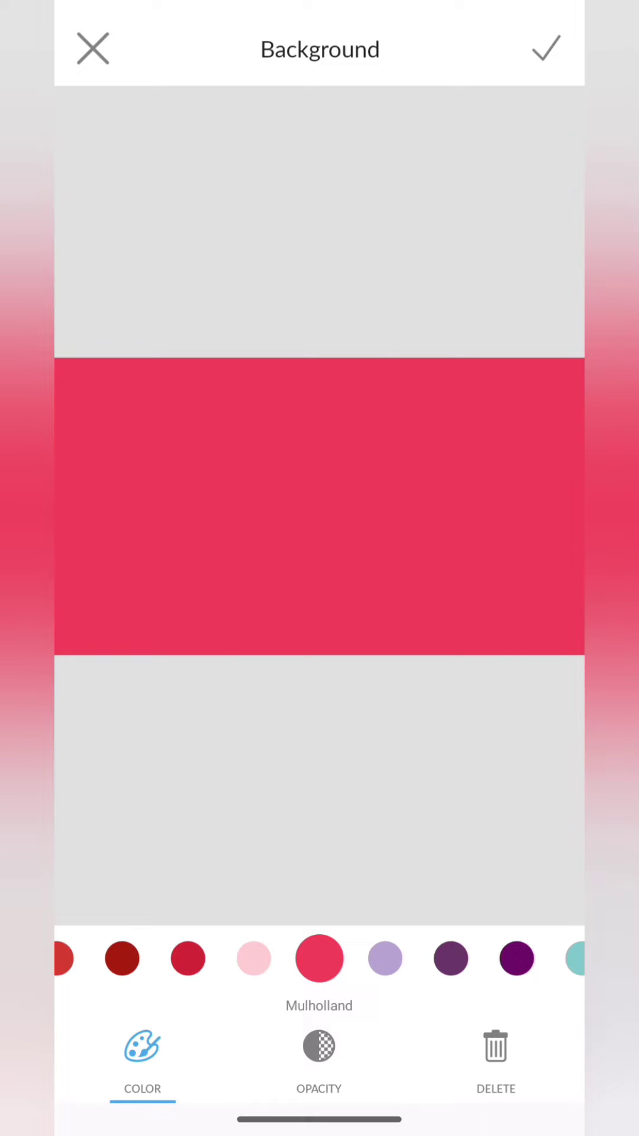
pyautogui.click(547, 49)
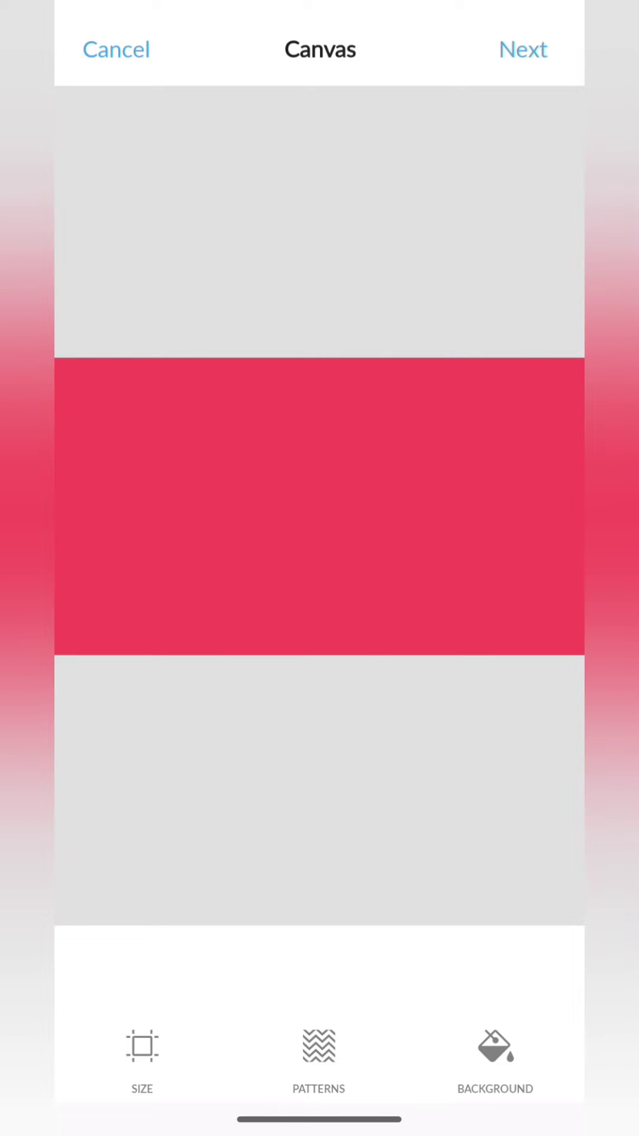
# Preview a background pattern, discard it to keep plain red, and continue into the editor
pyautogui.click(320, 1056)
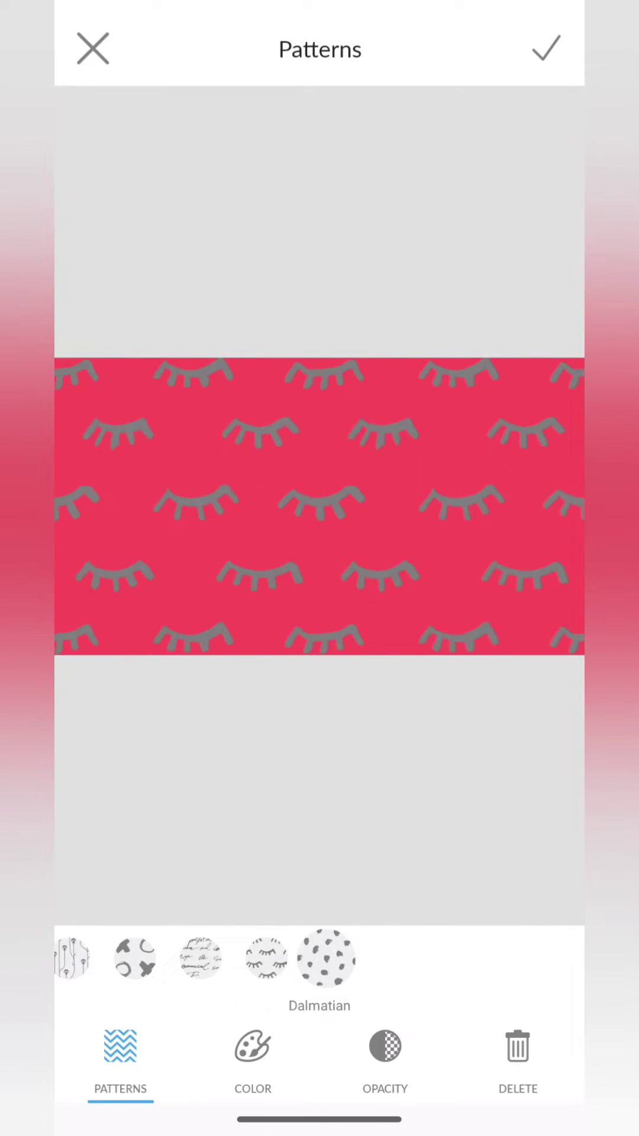
pyautogui.click(517, 1047)
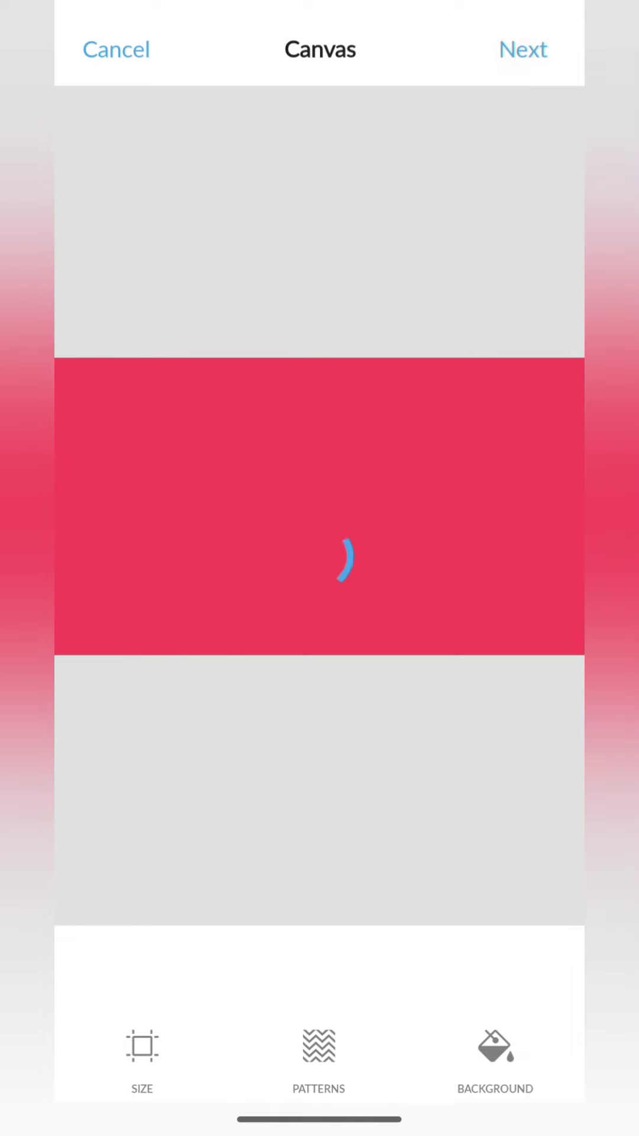
pyautogui.click(523, 49)
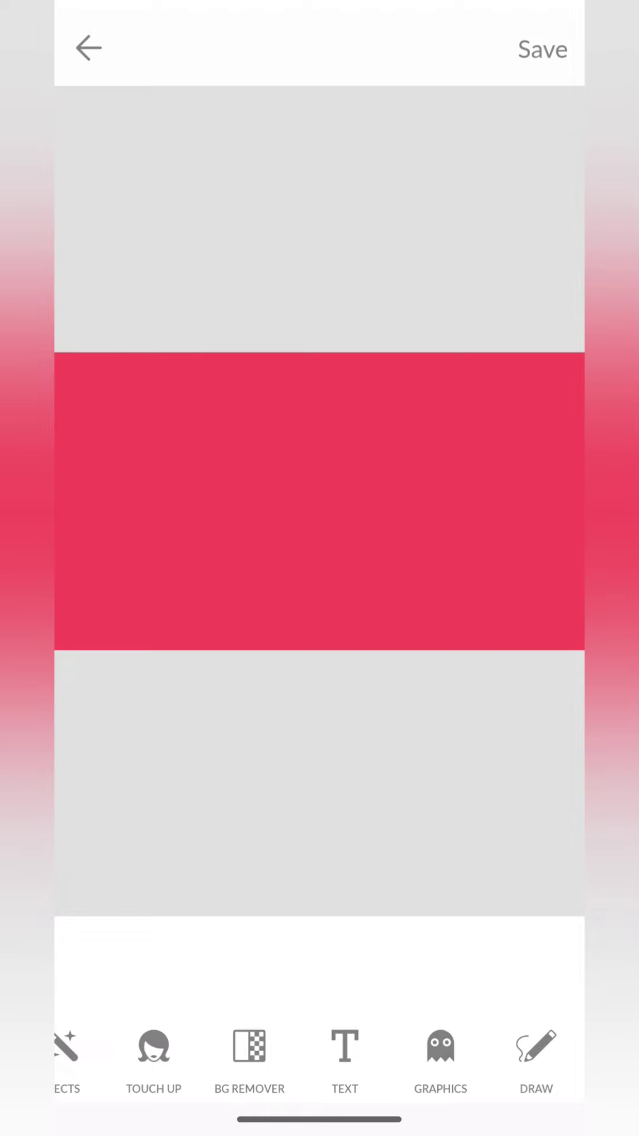
# Add a Kickball red circle from Basic shapes, partly off the top-left corner
pyautogui.click(439, 1051)
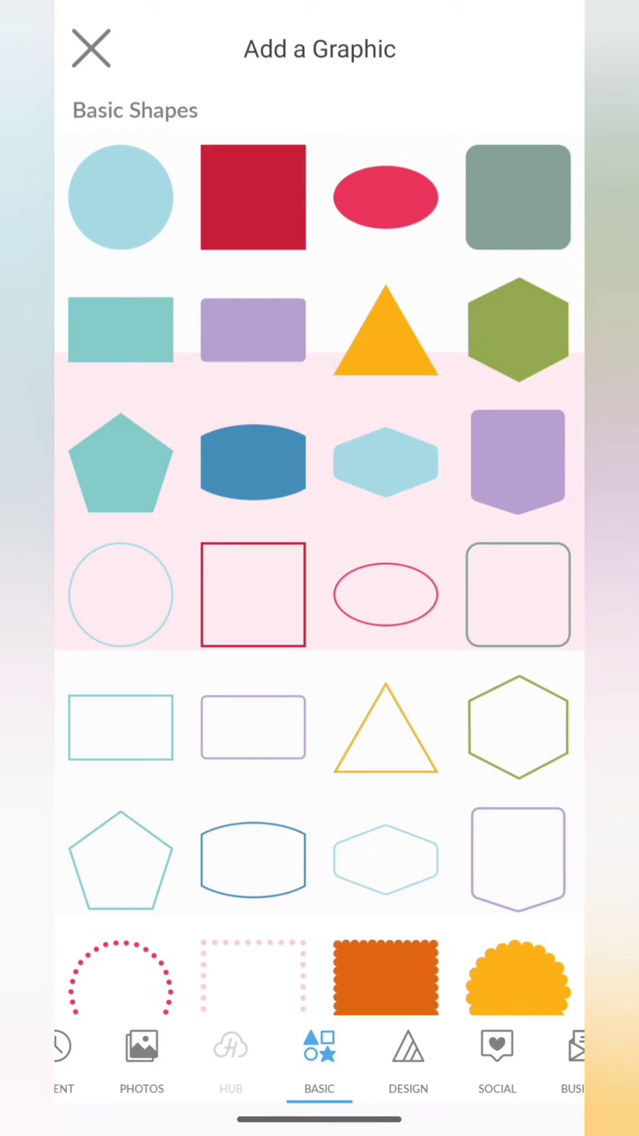
pyautogui.scroll(-3)
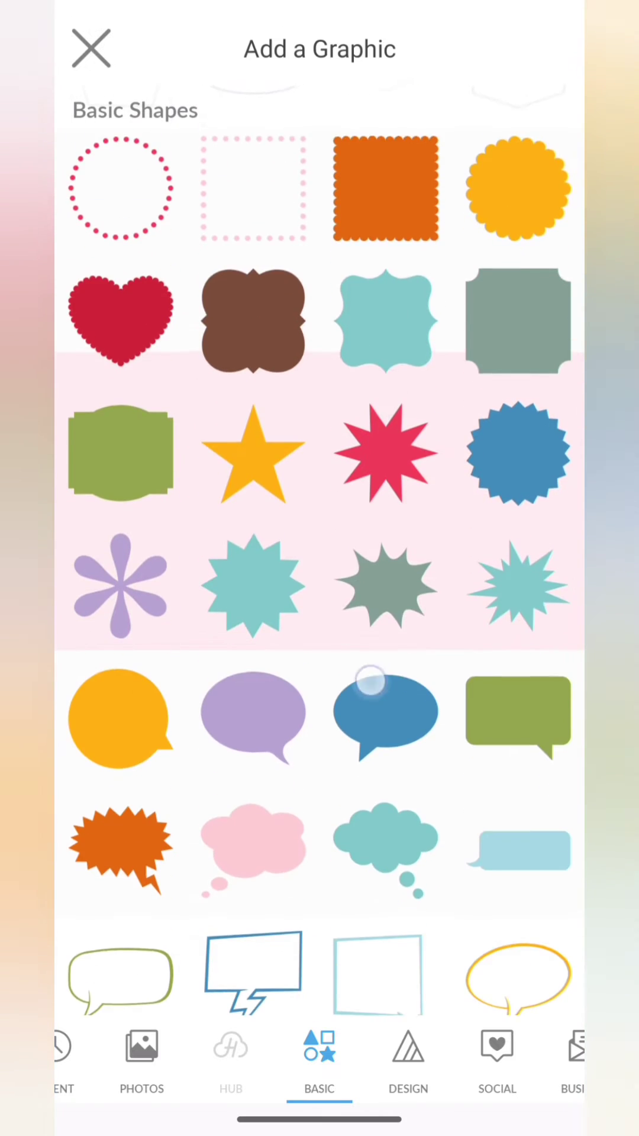
pyautogui.scroll(3)
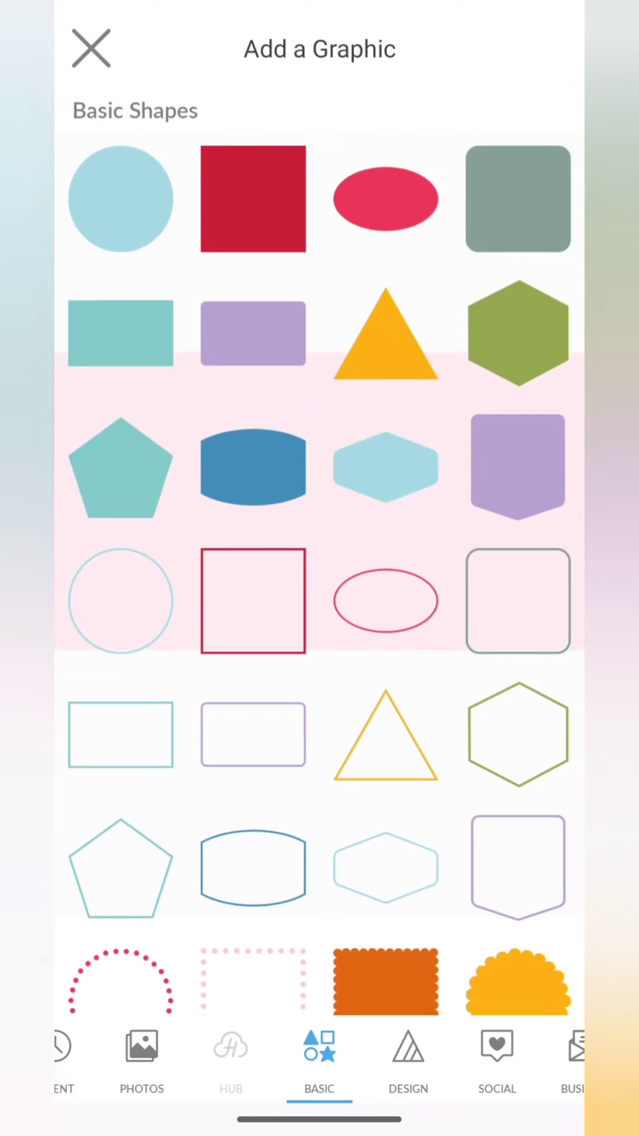
pyautogui.click(121, 199)
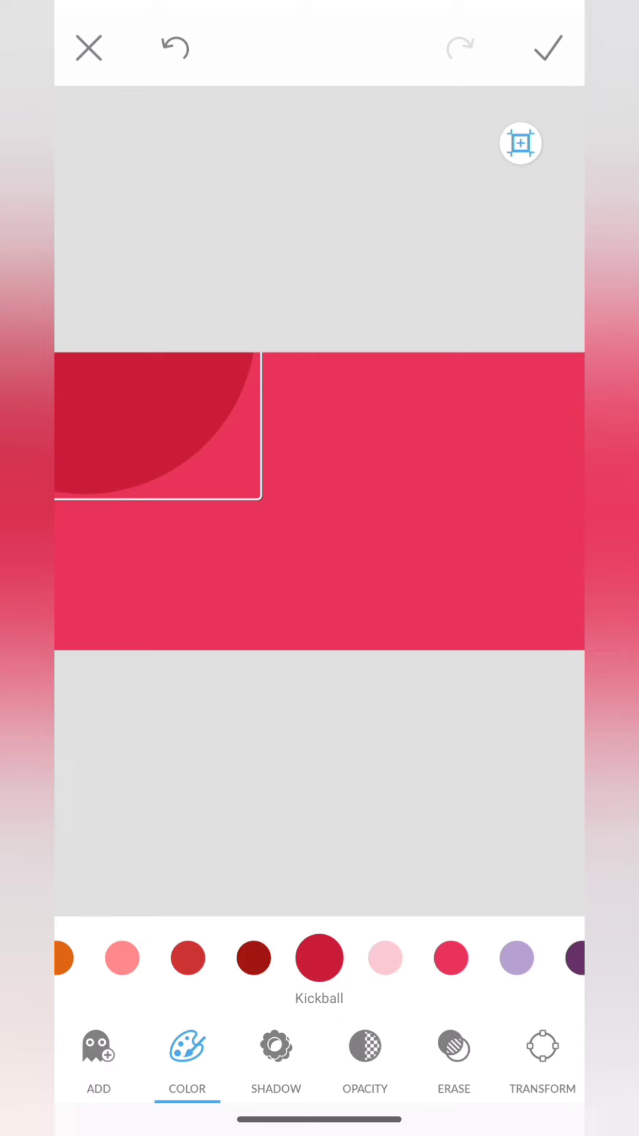
pyautogui.click(98, 1058)
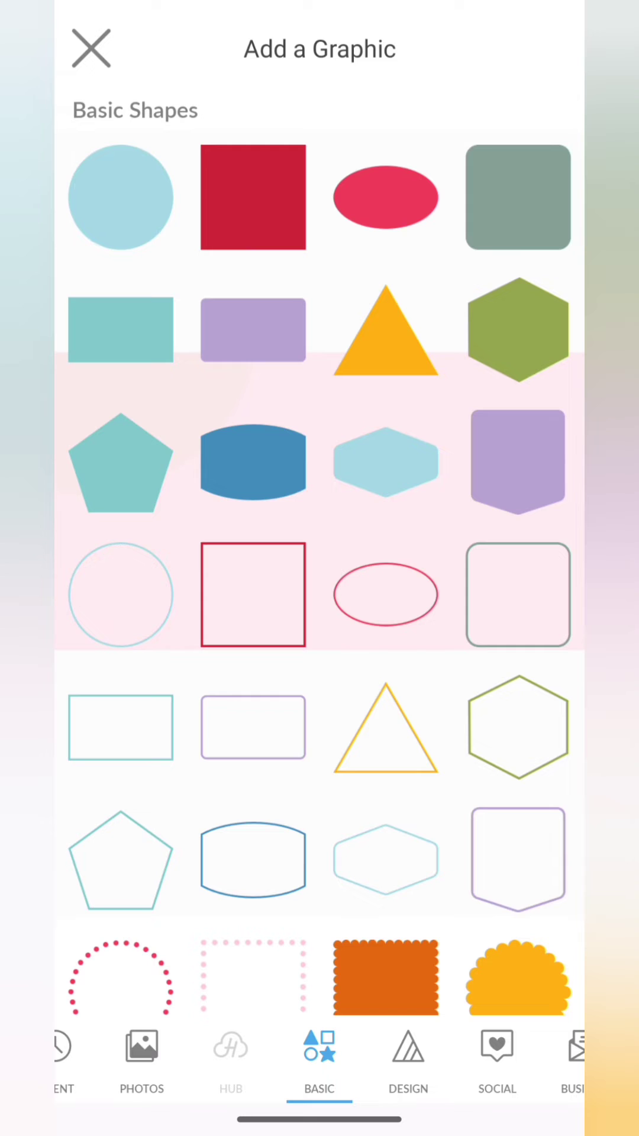
# Add a large tilted Kickball red oval across the bottom-right of the thumbnail
pyautogui.click(252, 594)
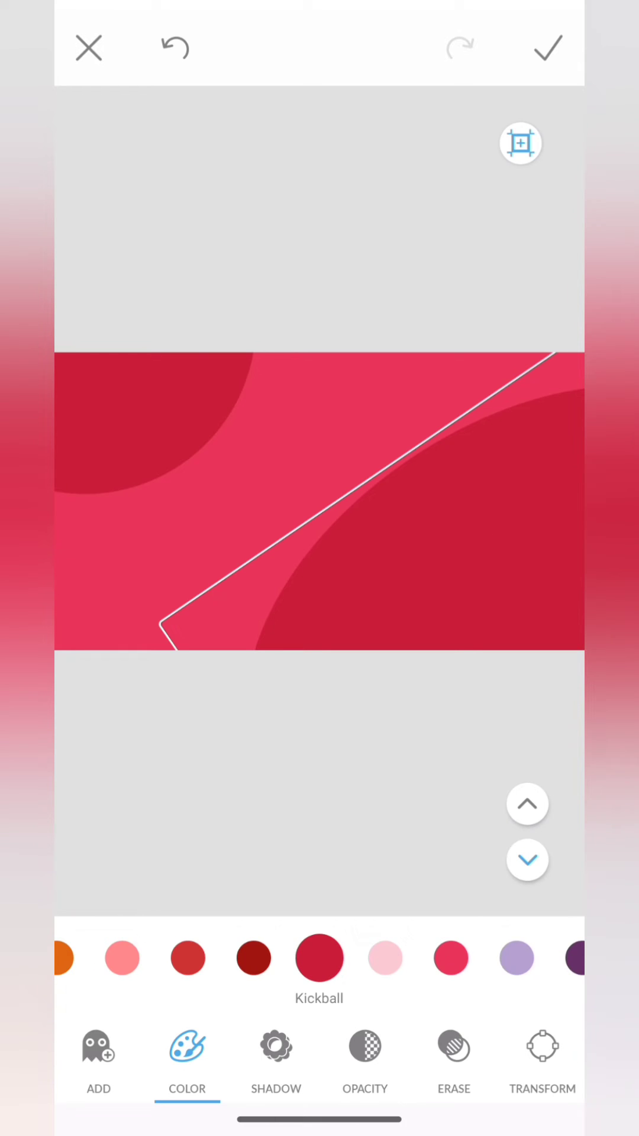
pyautogui.click(98, 1058)
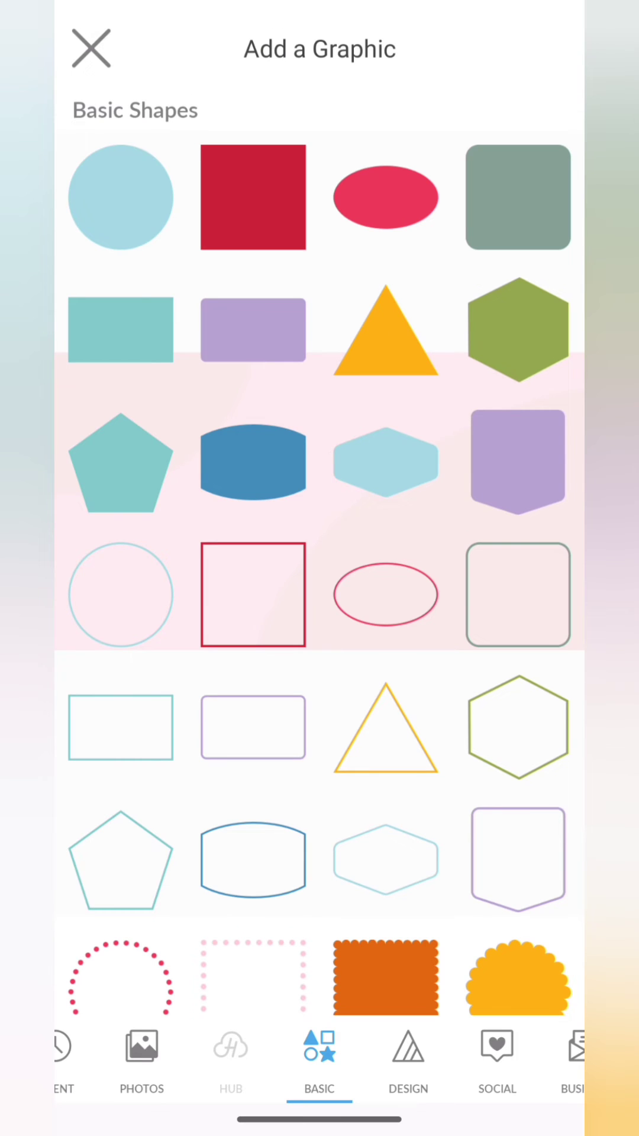
# Place the presenter's cutout photo on the right side and select it for BG Remover
pyautogui.click(252, 594)
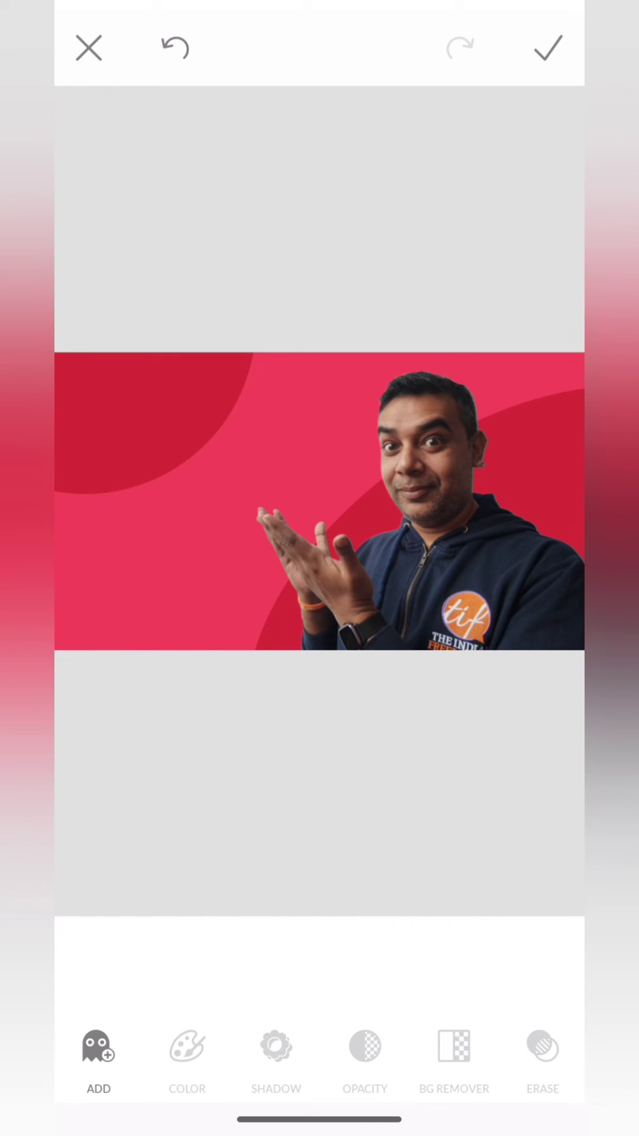
pyautogui.click(186, 1051)
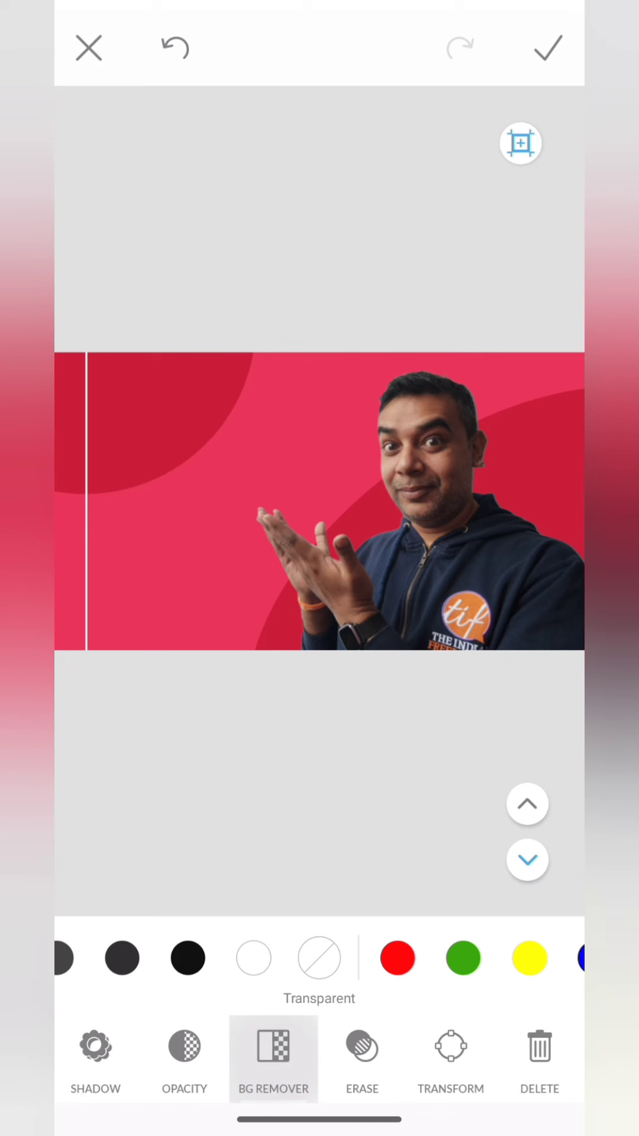
pyautogui.click(272, 1045)
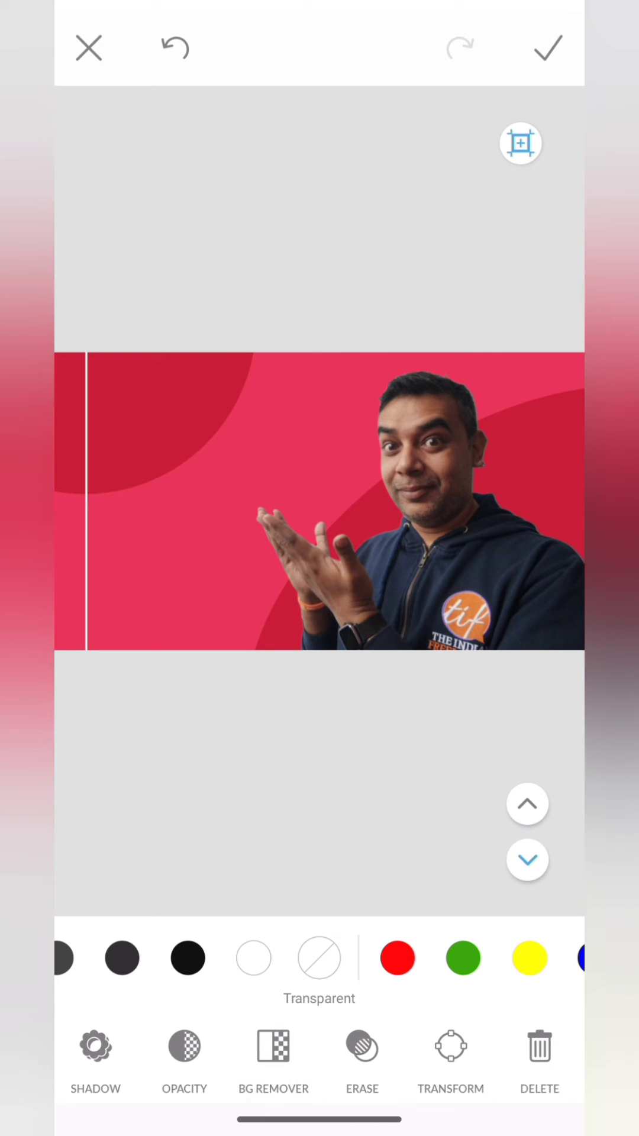